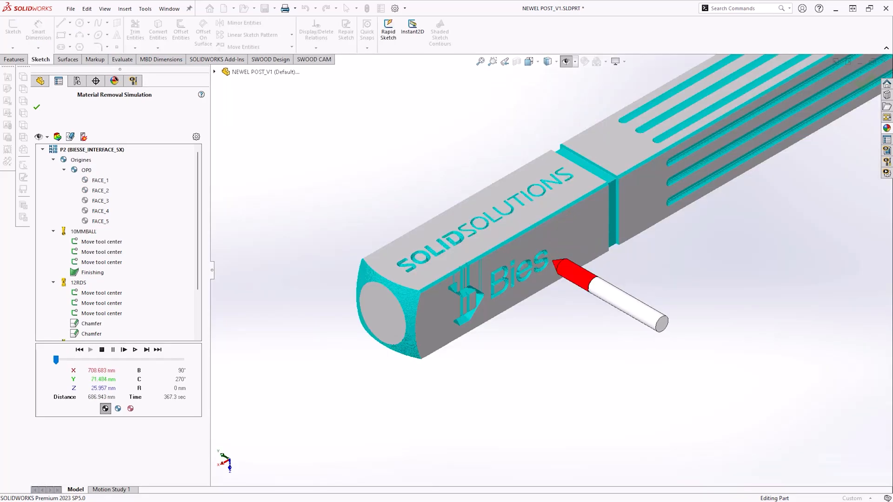
Step: Expand the visibility dropdown above the tree while the post's groove simulation plays
{"action": "left_click", "coordinate": [38, 137]}
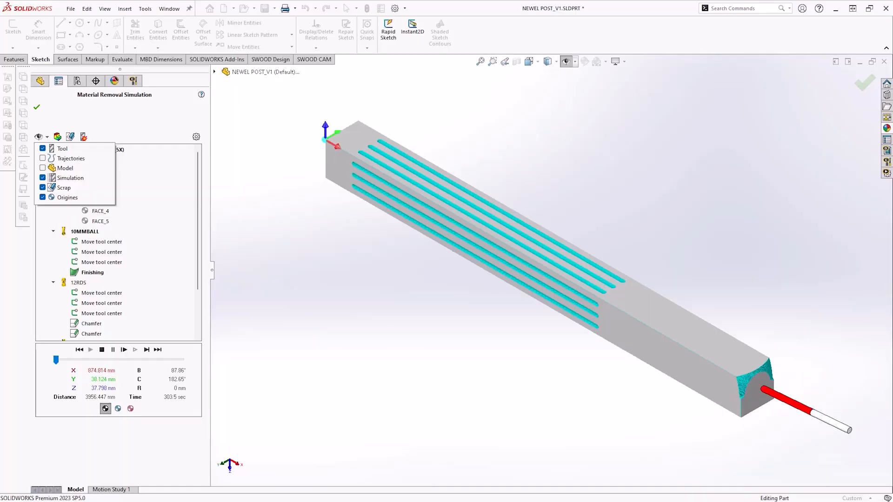